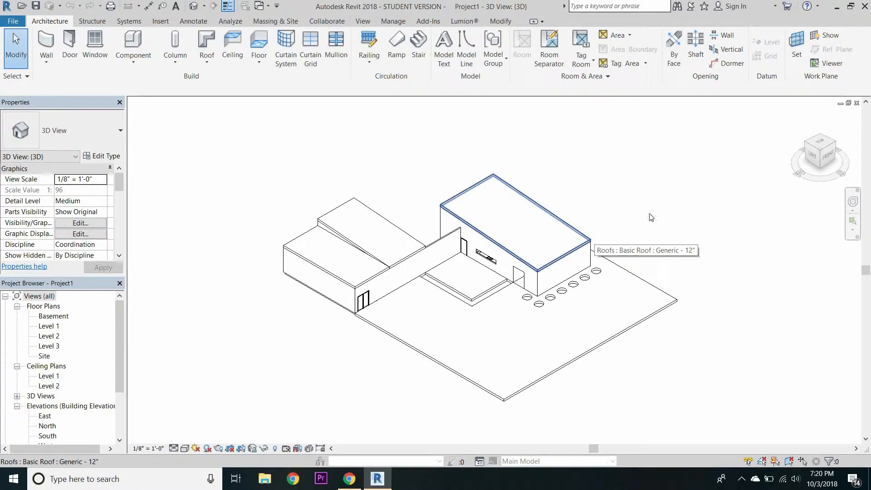
mouse_move(651, 368)
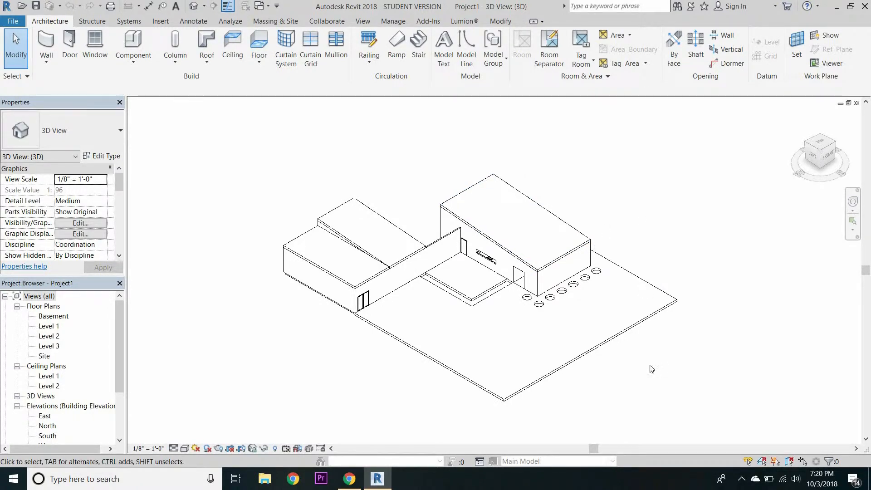
Rename Default New Material to Concrete Panel and show its Appearance settings.
left_click(500, 333)
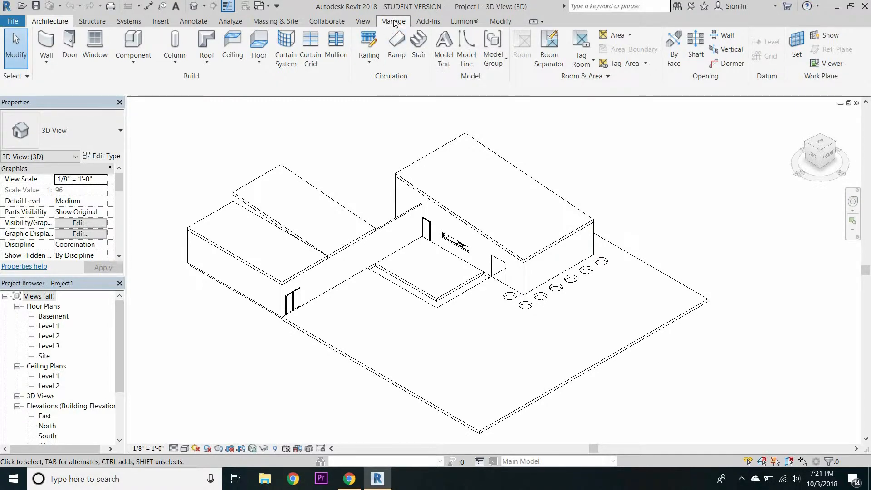
left_click(393, 20)
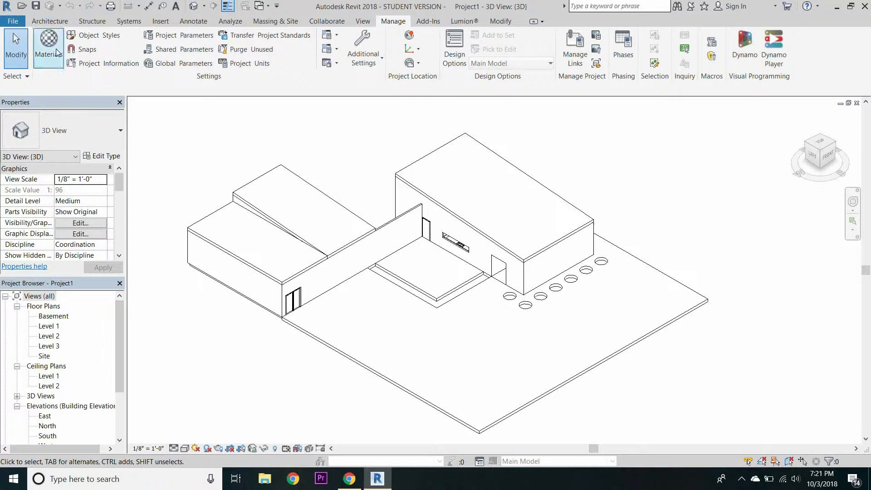
left_click(48, 47)
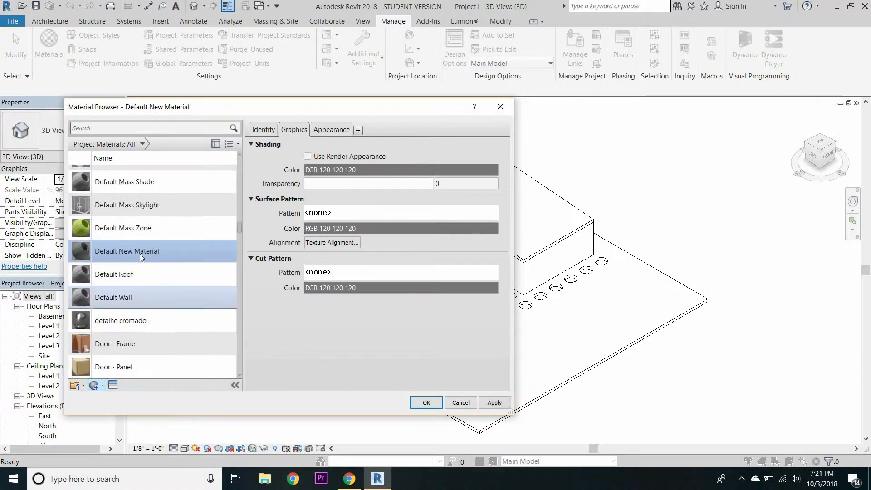
right_click(139, 257)
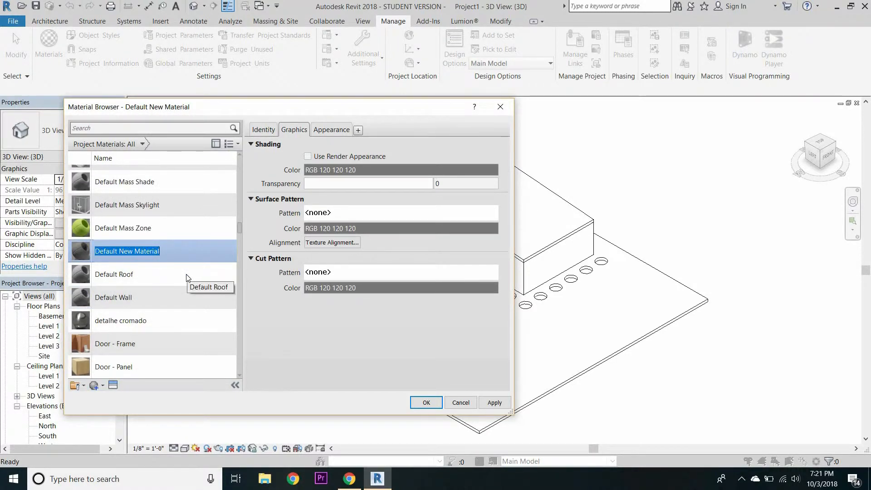
type("Concrete Panel")
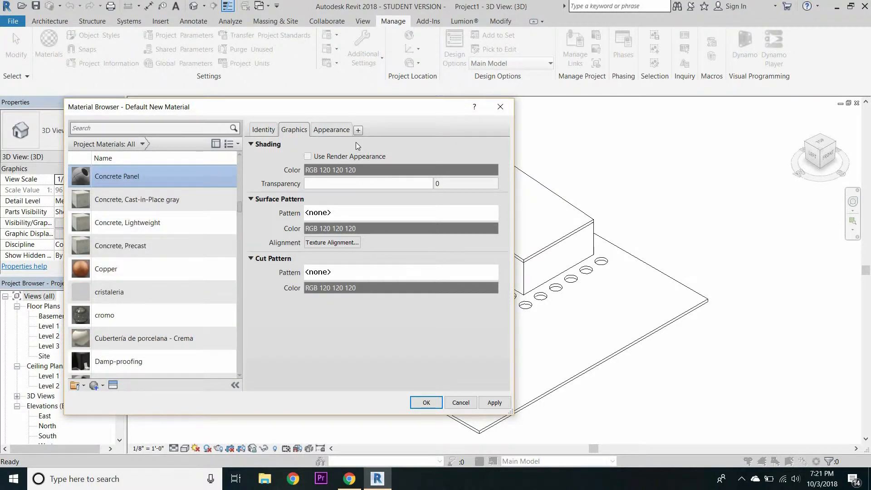
mouse_move(331, 129)
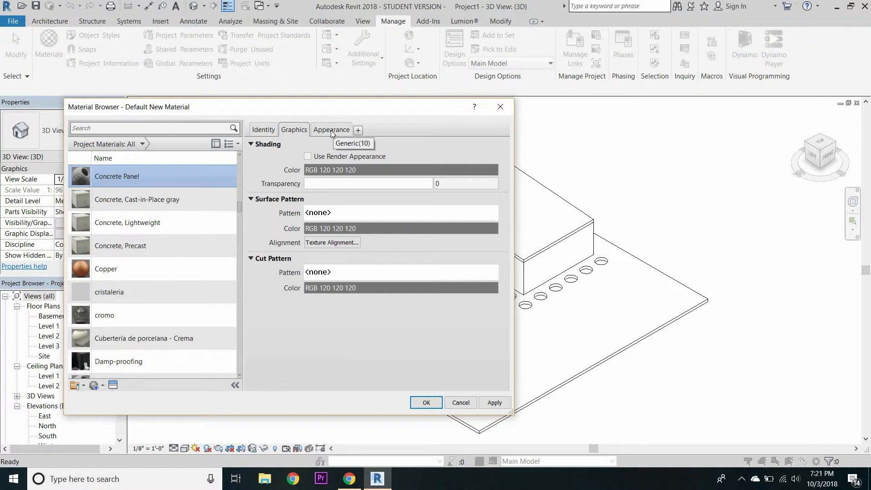
left_click(331, 129)
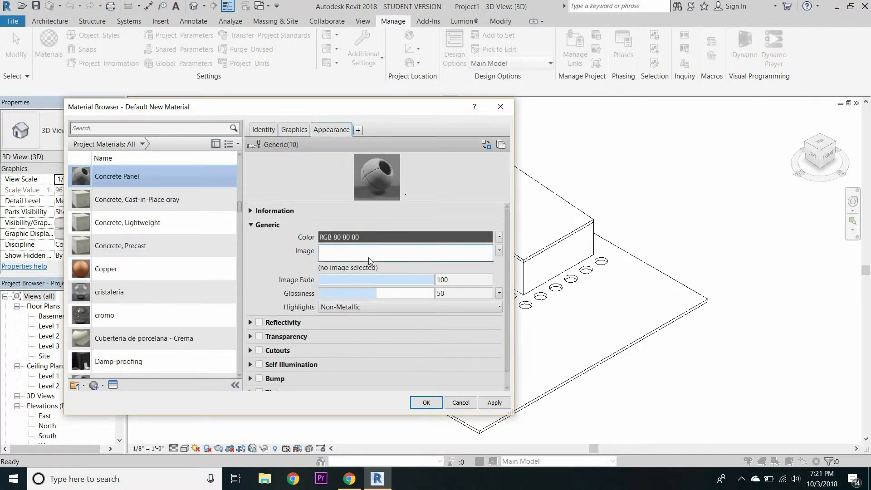
Use the Concrete 2.jpg image from the PHOTOS folder as the material's texture.
left_click(404, 251)
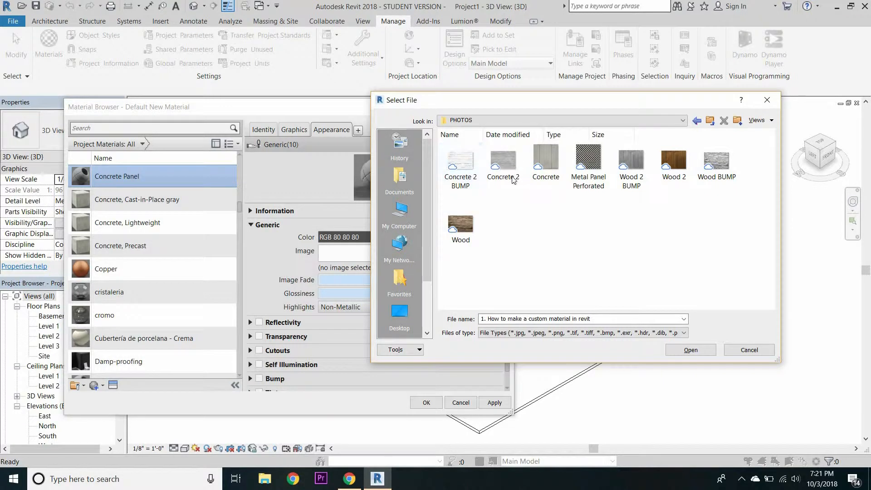
left_click(502, 161)
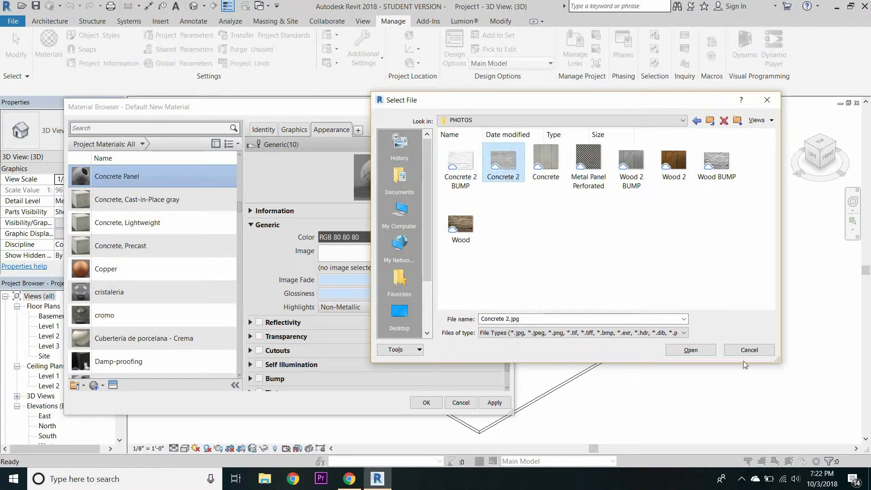
left_click(689, 349)
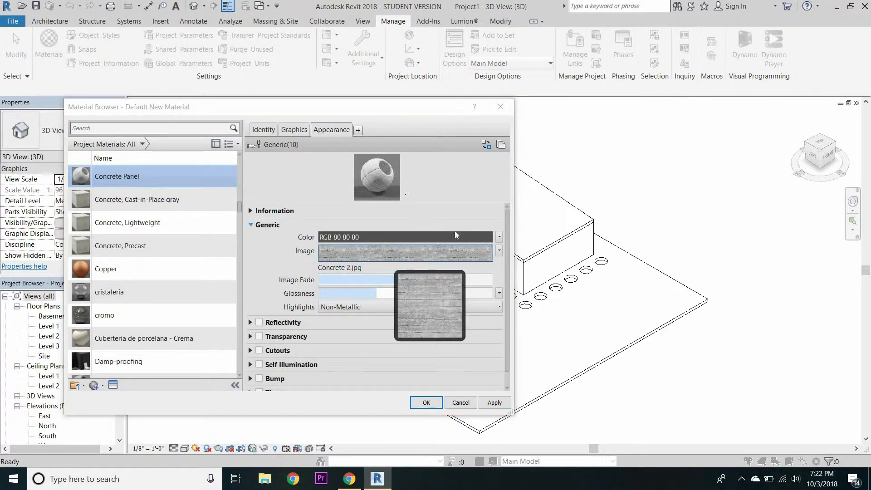
Scale the Concrete 2.jpg texture to 10'-0" in the Texture Editor and finish editing.
left_click(403, 253)
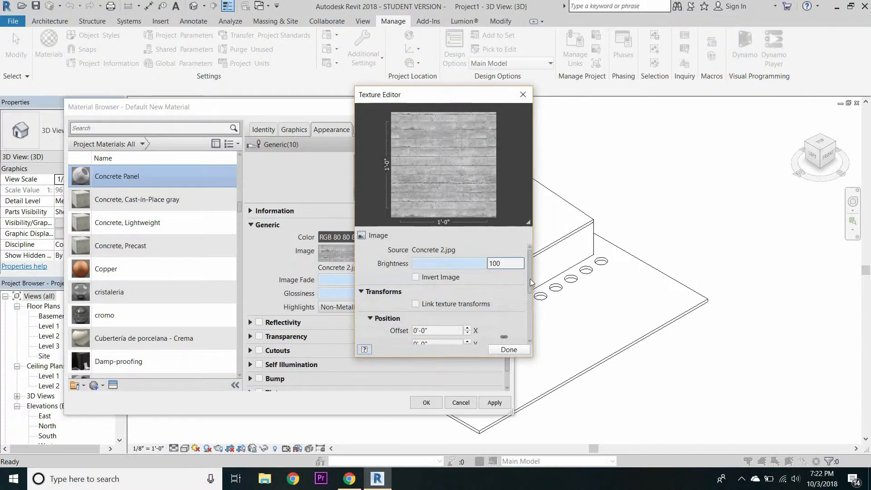
scroll("down", 3)
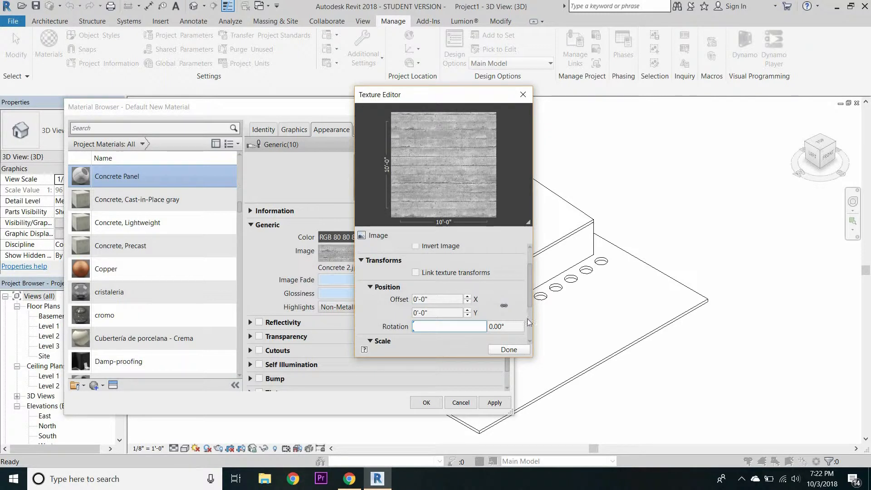
left_click(507, 349)
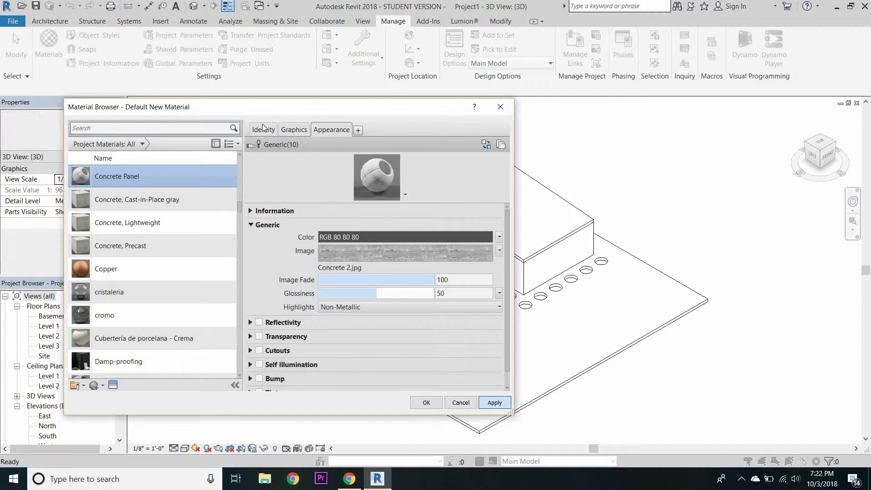
Apply the Concrete Panel material changes and close the Material Browser.
left_click(293, 129)
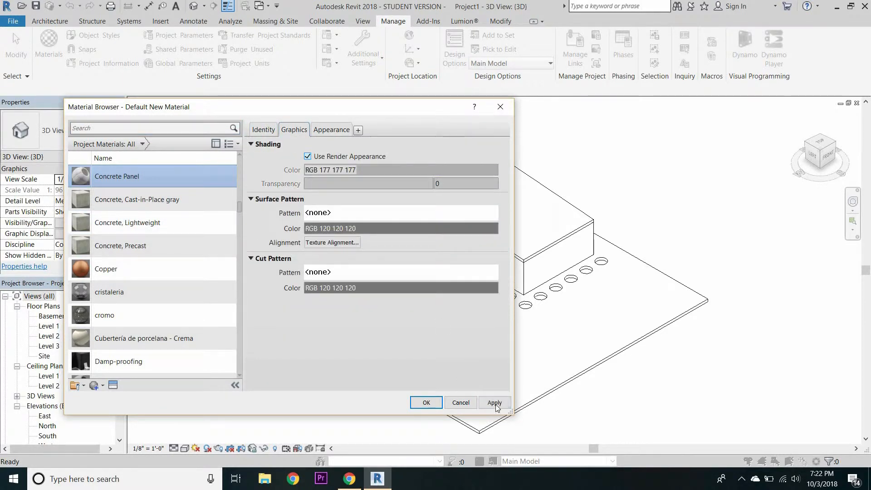
left_click(493, 402)
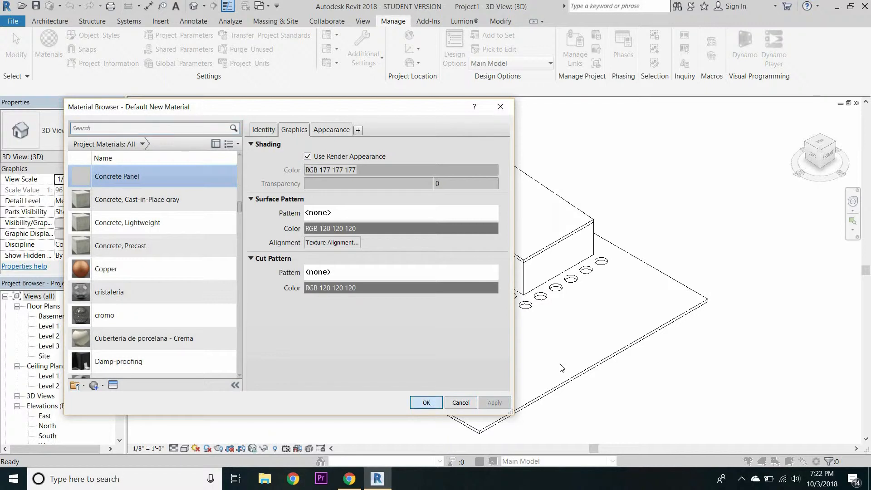
left_click(461, 402)
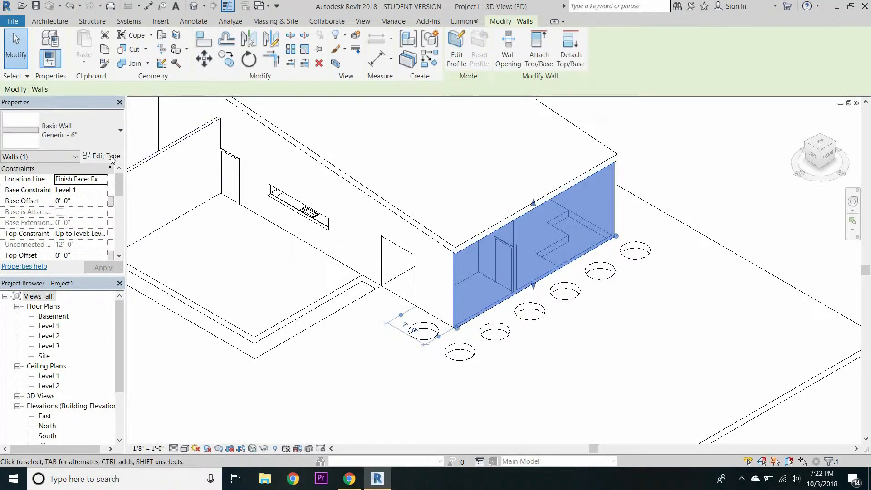
Set the Generic - 6" wall type's Structure layer material to Concrete Panel.
left_click(105, 156)
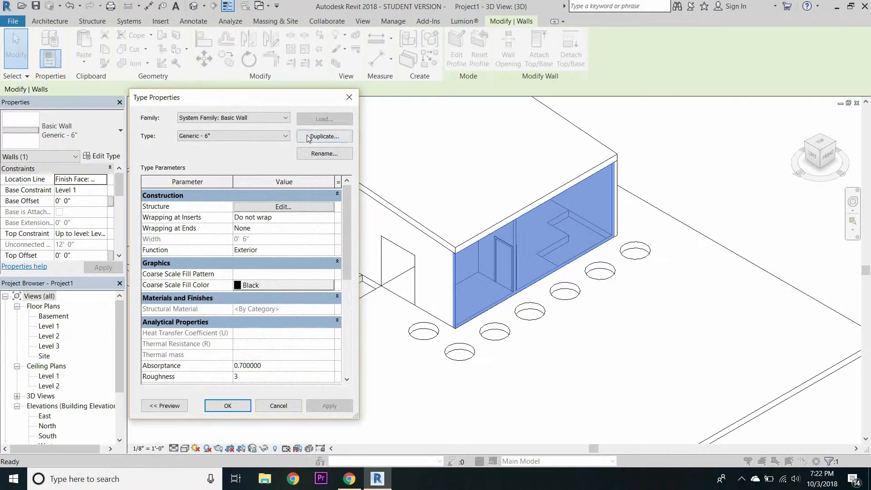
left_click(323, 136)
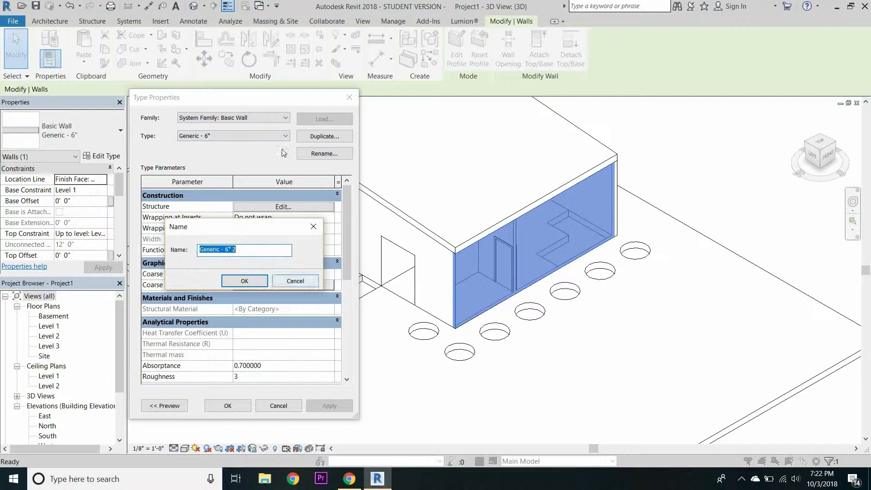
left_click(243, 280)
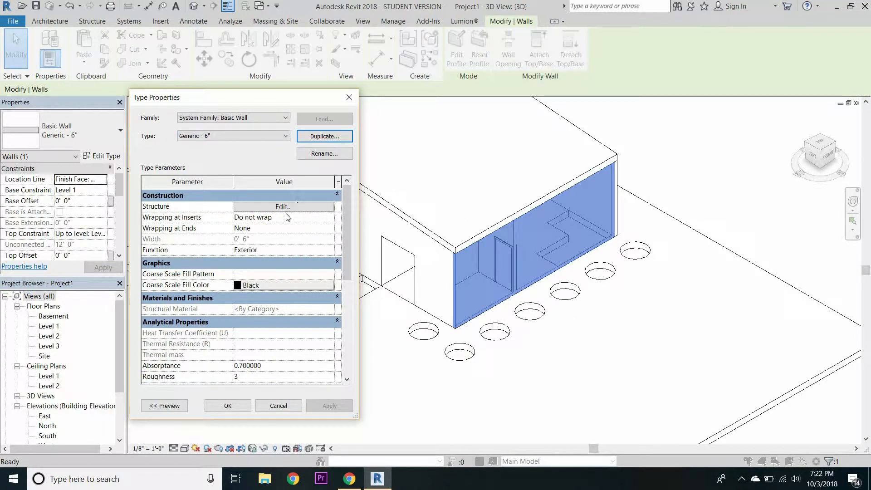
left_click(282, 206)
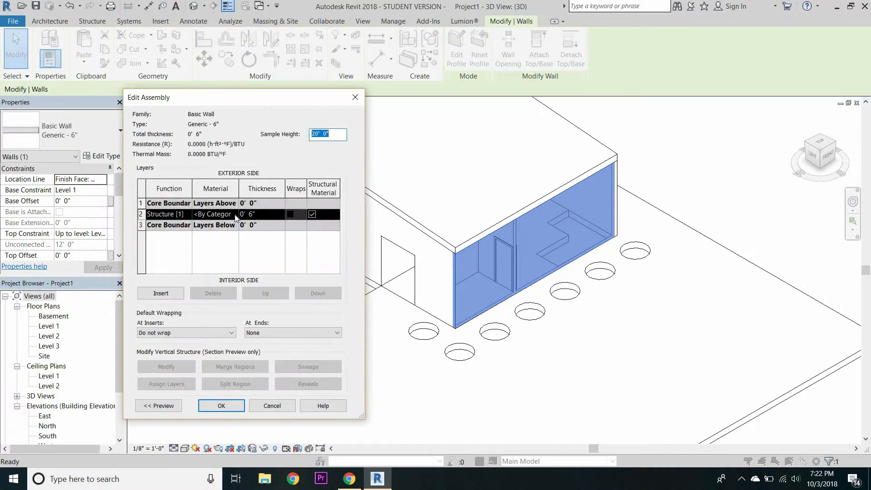
left_click(213, 214)
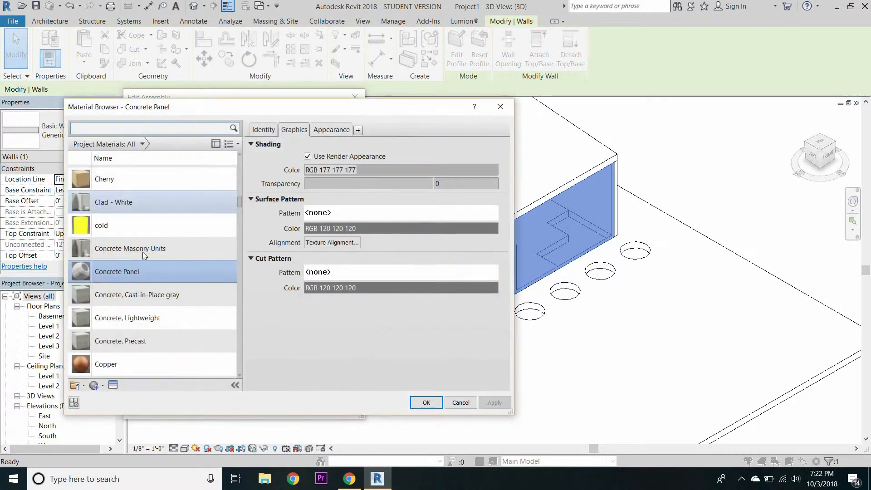
left_click(116, 271)
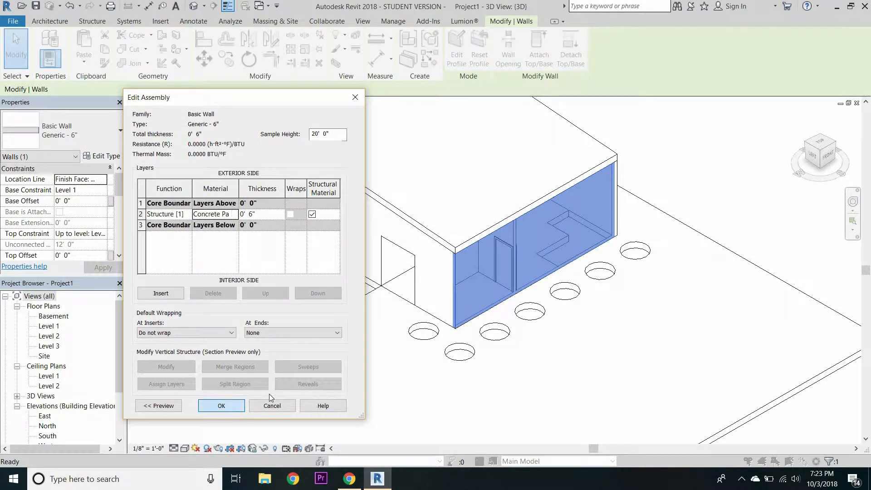
left_click(221, 405)
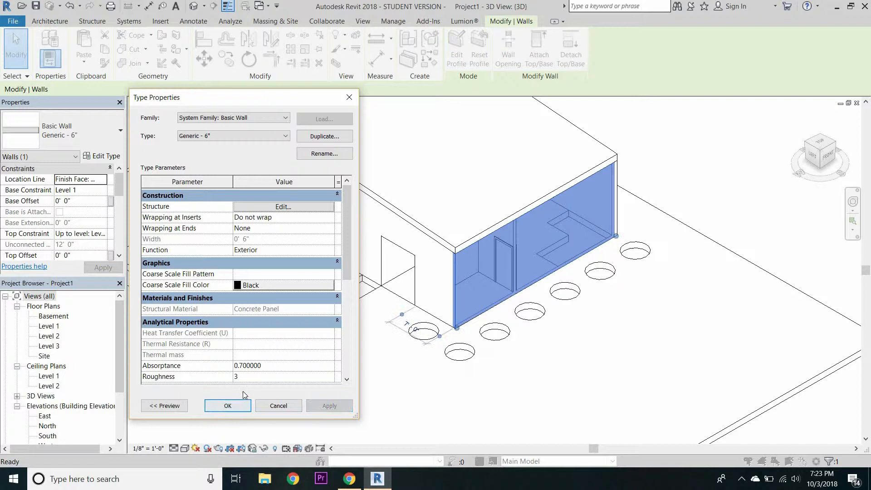
left_click(227, 406)
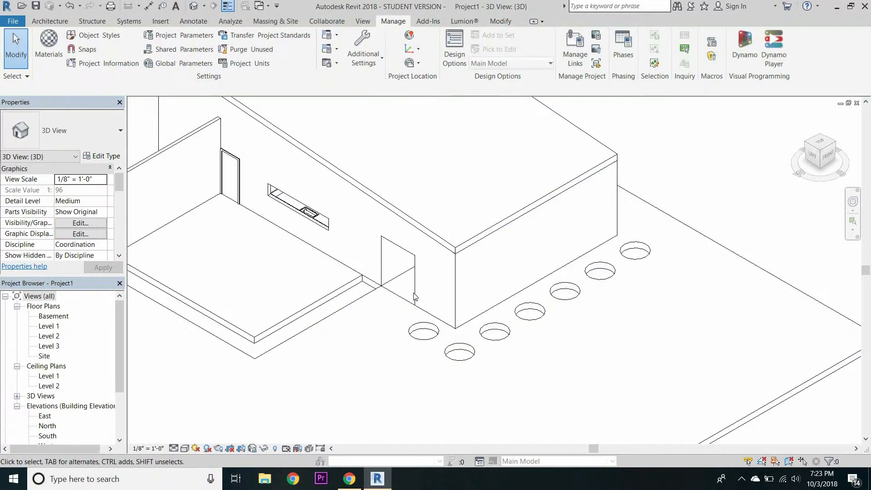
mouse_move(189, 442)
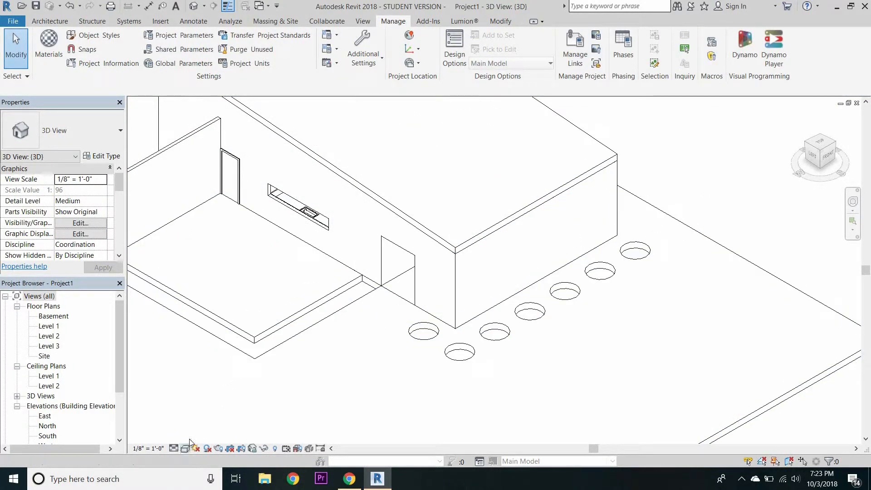
mouse_move(515, 272)
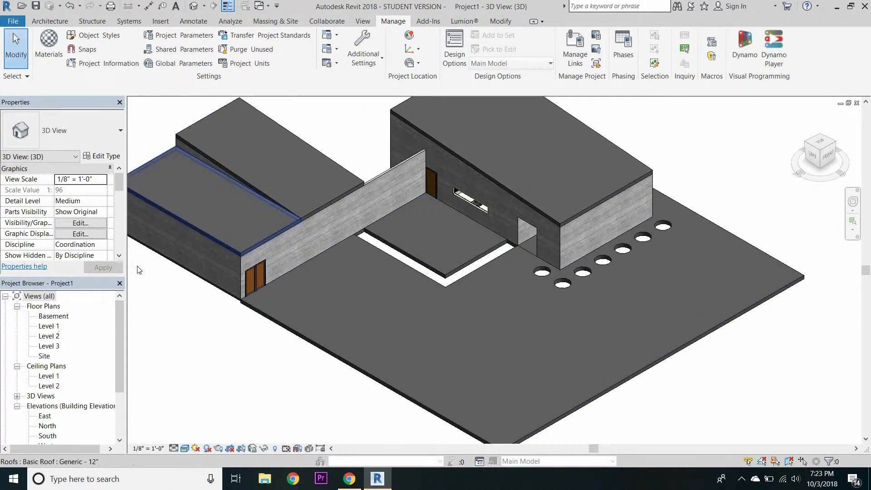
Open the Level 1 floor plan from the Project Browser.
double_click(49, 326)
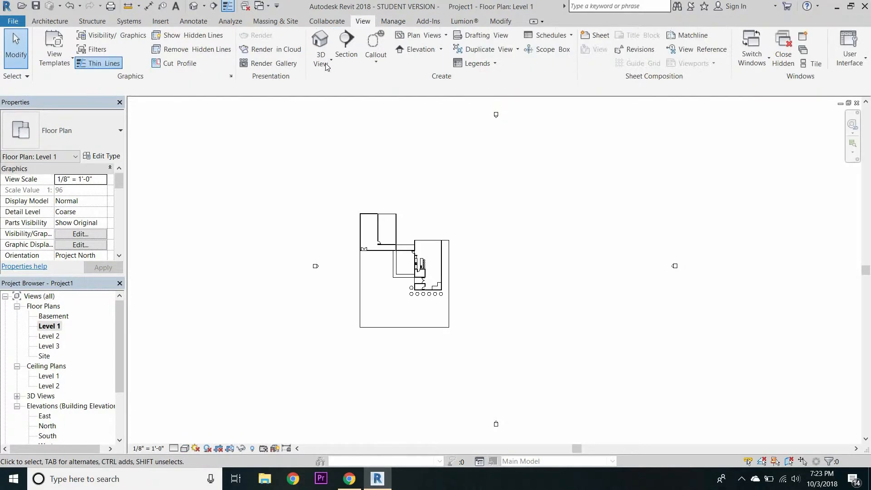
Place a perspective camera southwest of the building aimed at it, then open rendering settings.
left_click(320, 43)
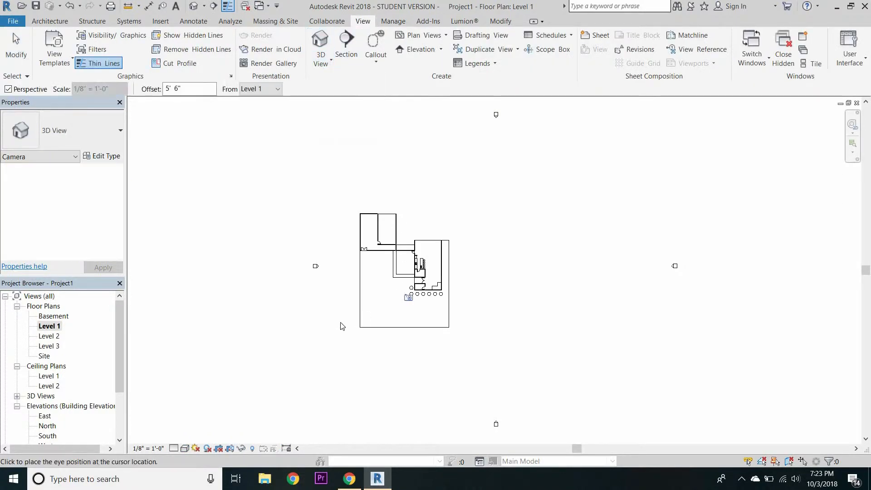
left_click(342, 326)
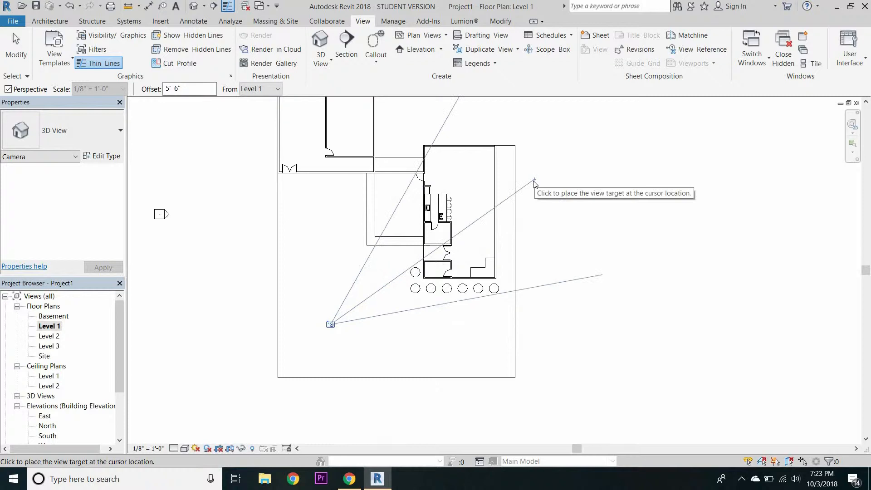
left_click(534, 183)
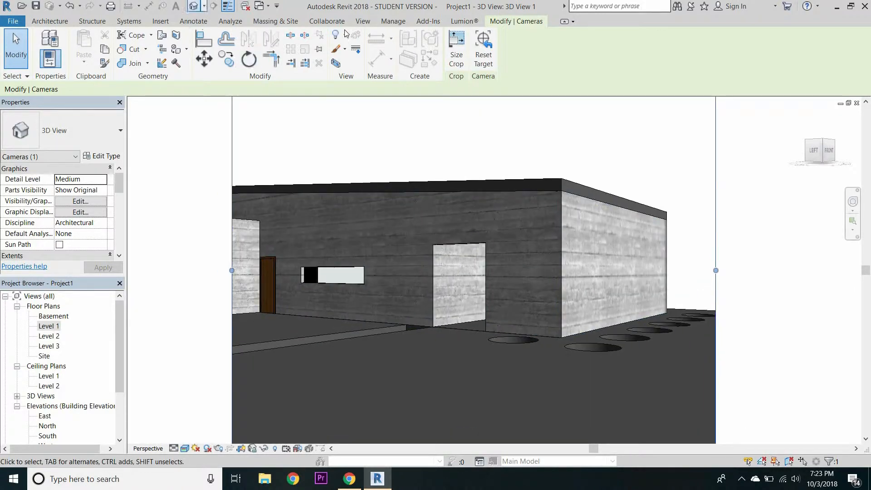
left_click(362, 21)
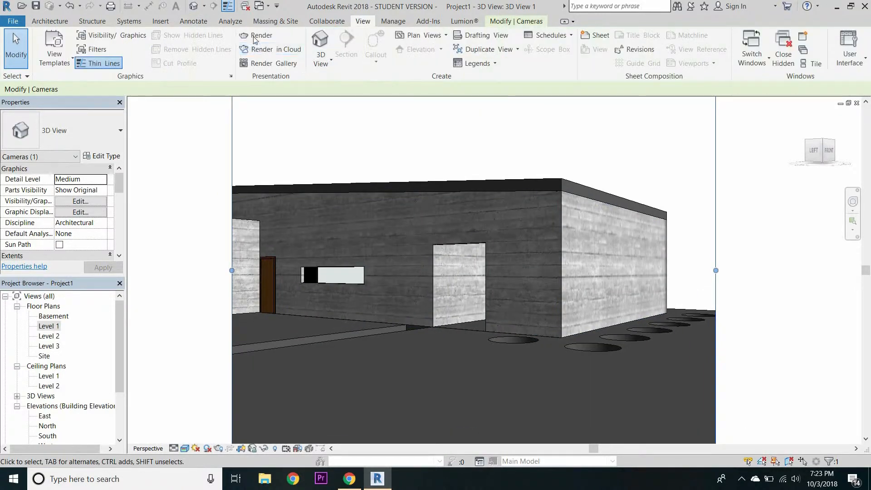
left_click(260, 35)
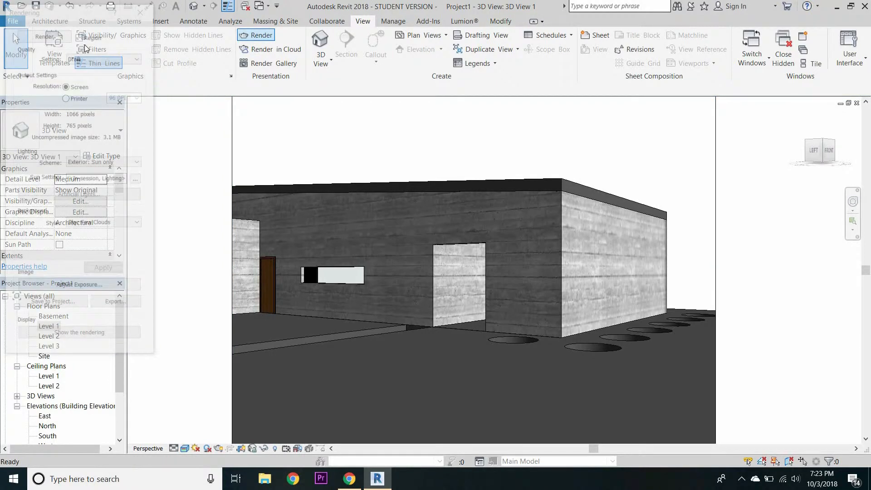